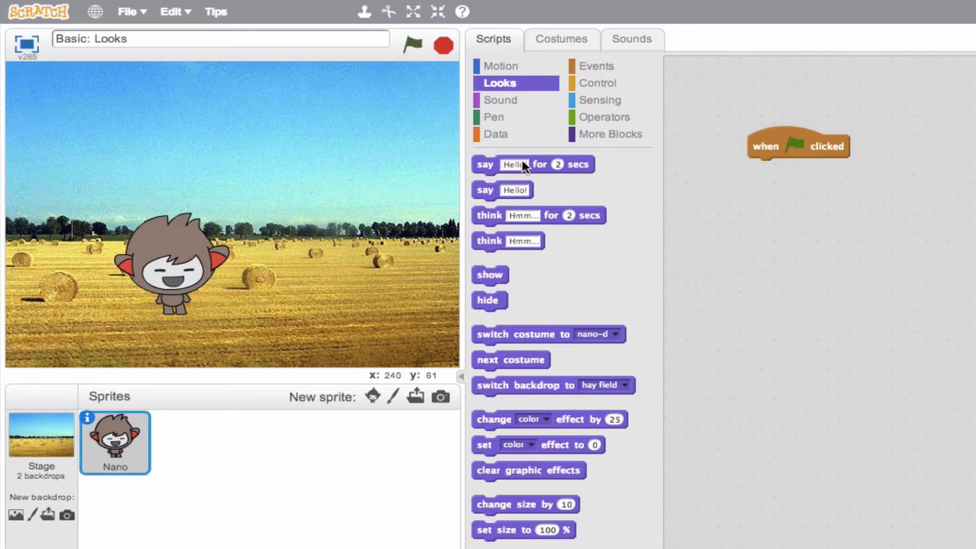
{"action": "mouse_move", "coordinate": [508, 176]}
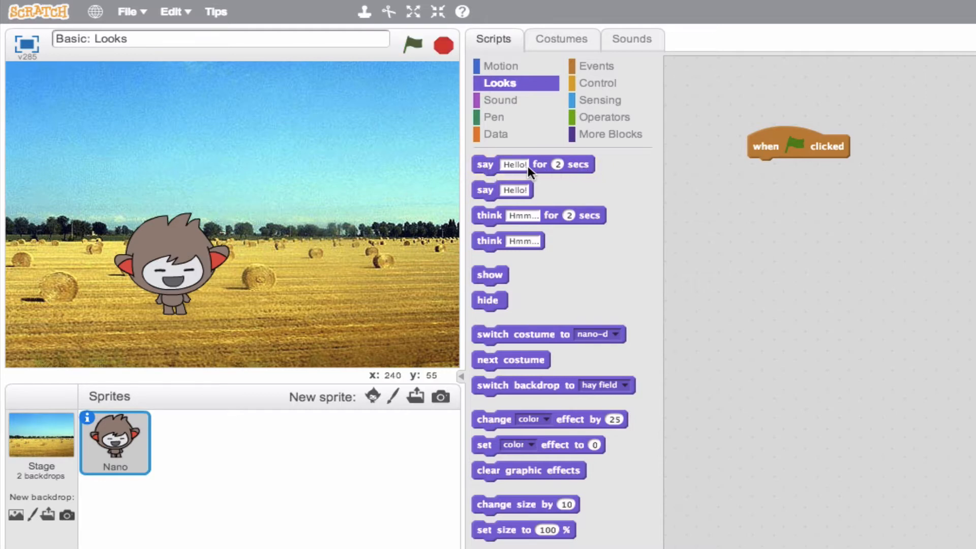
Step: Run 'say Hi I am Nano! for 2 secs', then 'think Hmm... for 2 secs'
{"action": "left_click", "coordinate": [515, 165]}
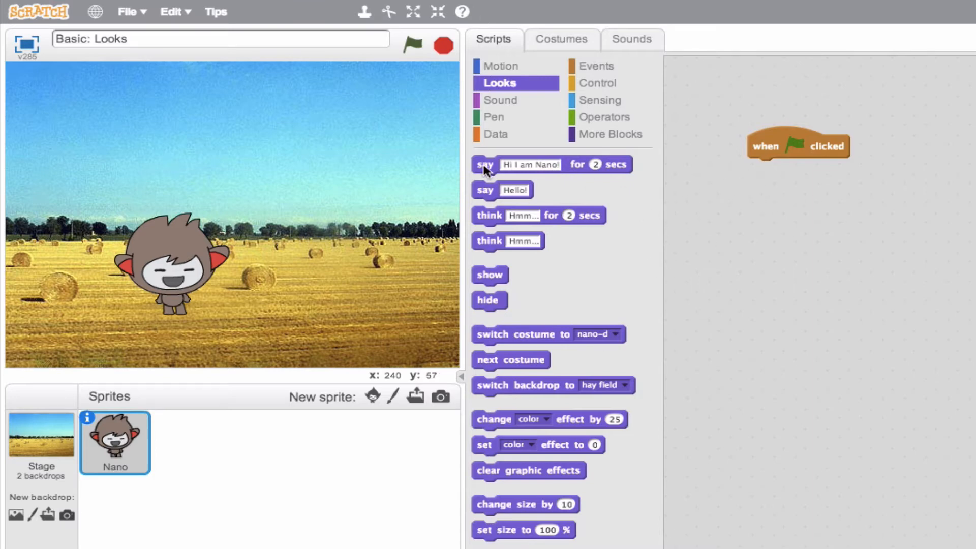
{"action": "left_click", "coordinate": [483, 164]}
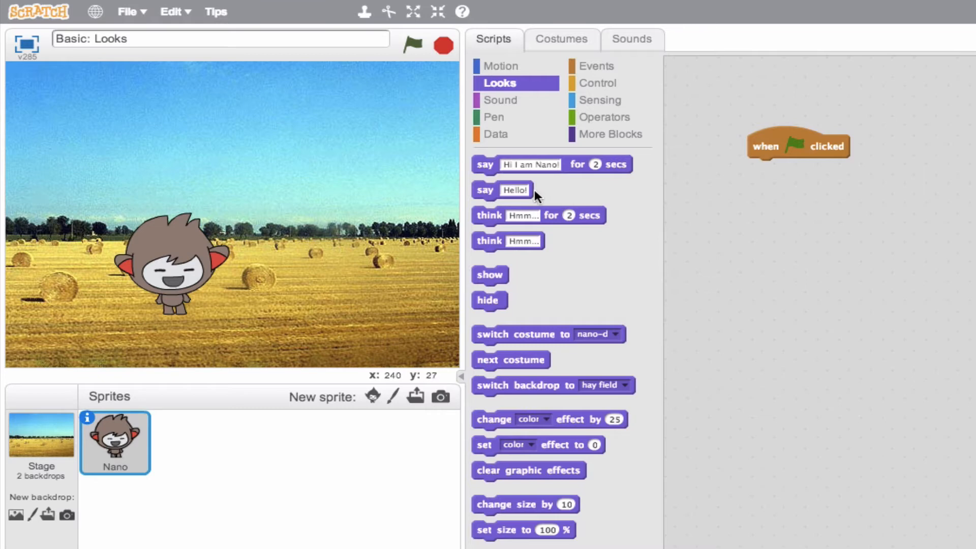
{"action": "mouse_move", "coordinate": [514, 221]}
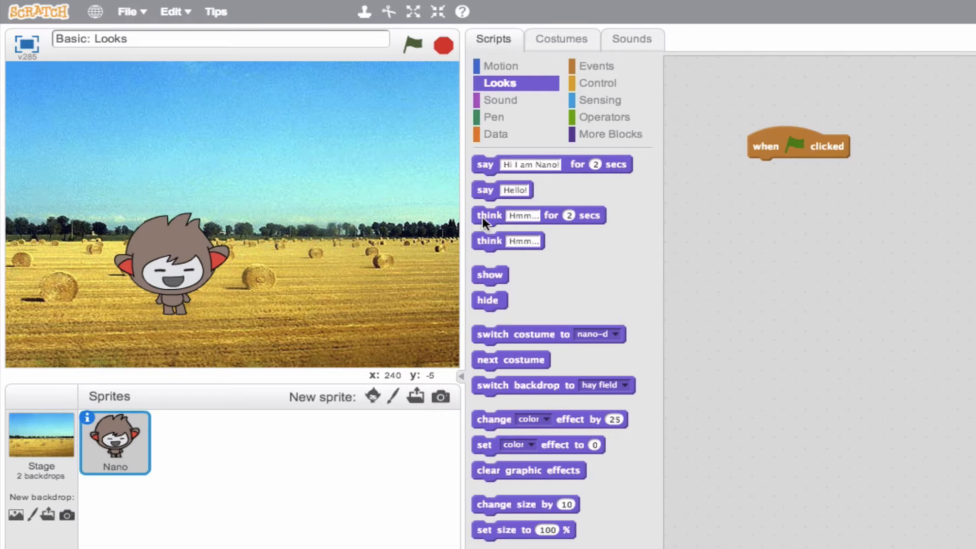
{"action": "left_click", "coordinate": [489, 215]}
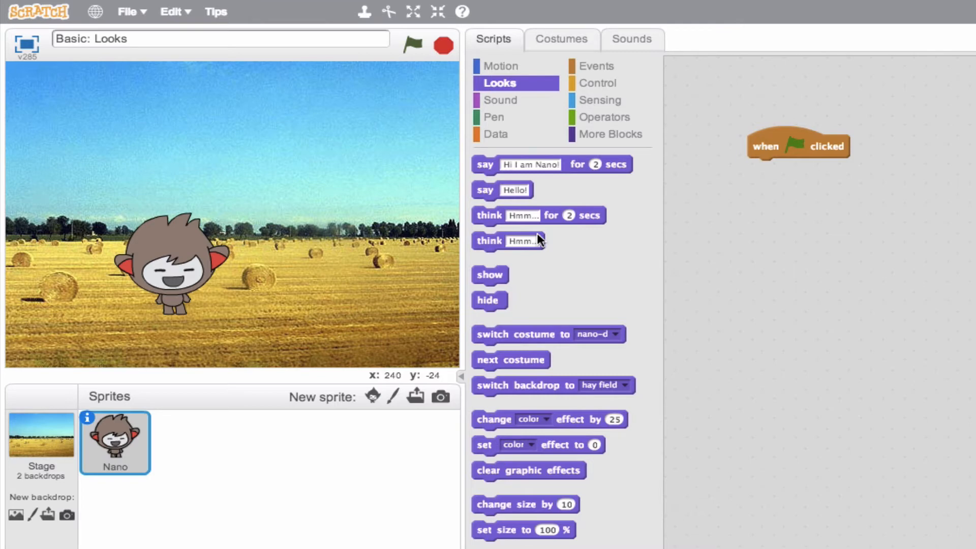
{"action": "mouse_move", "coordinate": [539, 234]}
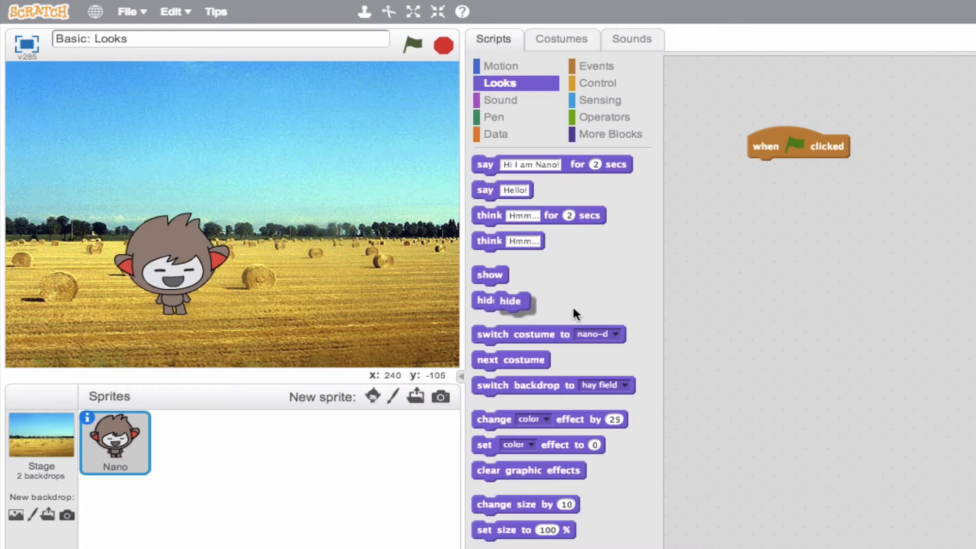
{"action": "left_click_drag", "start_coordinate": [487, 300], "coordinate": [762, 168]}
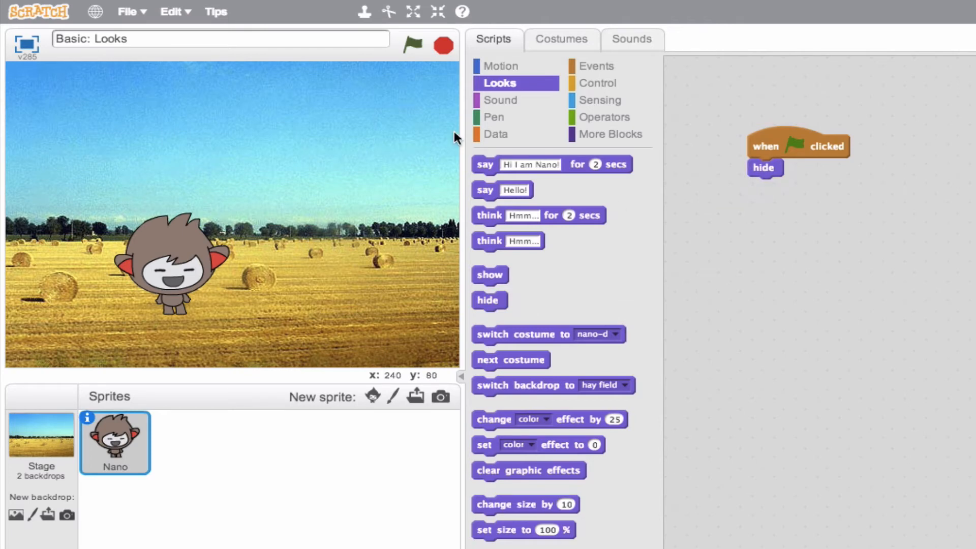
{"action": "mouse_move", "coordinate": [390, 75]}
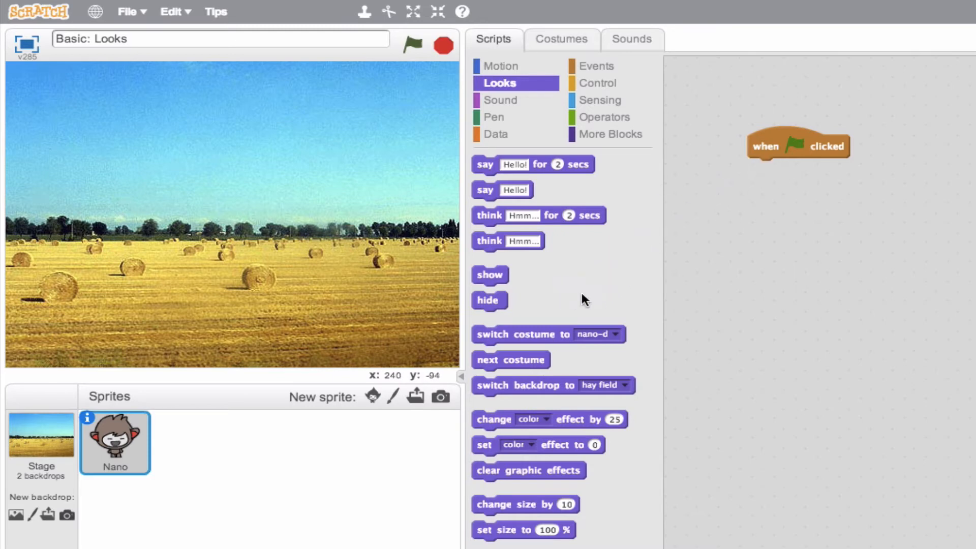
{"action": "left_click_drag", "start_coordinate": [489, 275], "coordinate": [764, 167]}
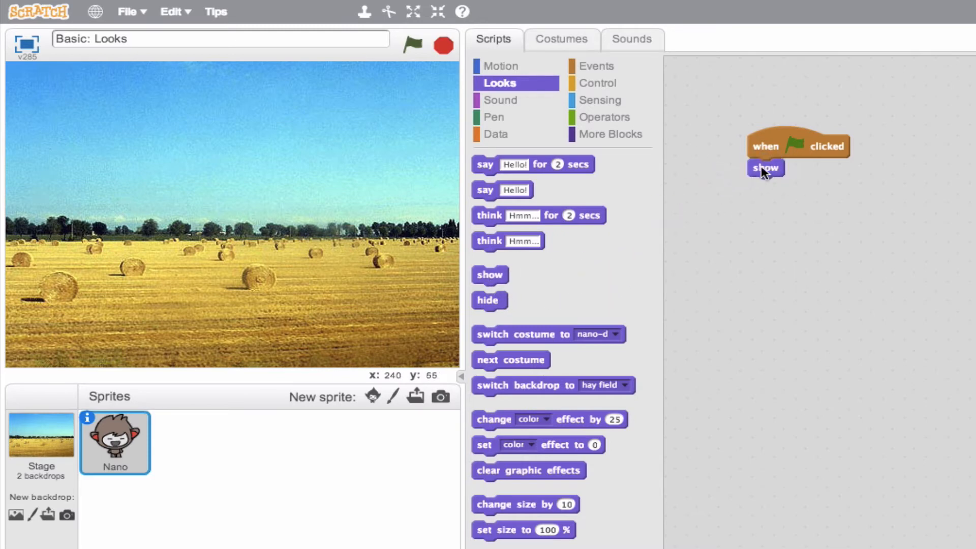
{"action": "left_click", "coordinate": [413, 46]}
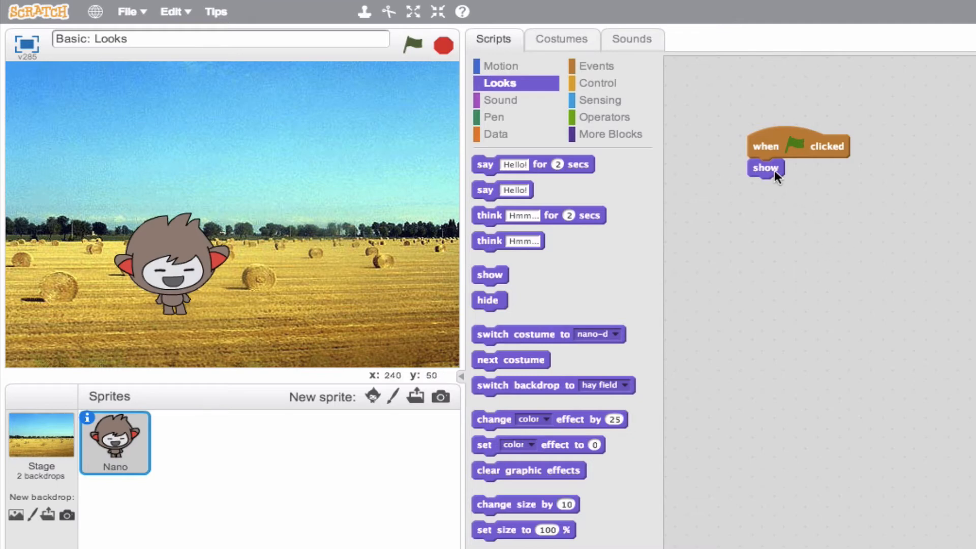
{"action": "left_click_drag", "start_coordinate": [764, 167], "coordinate": [568, 283]}
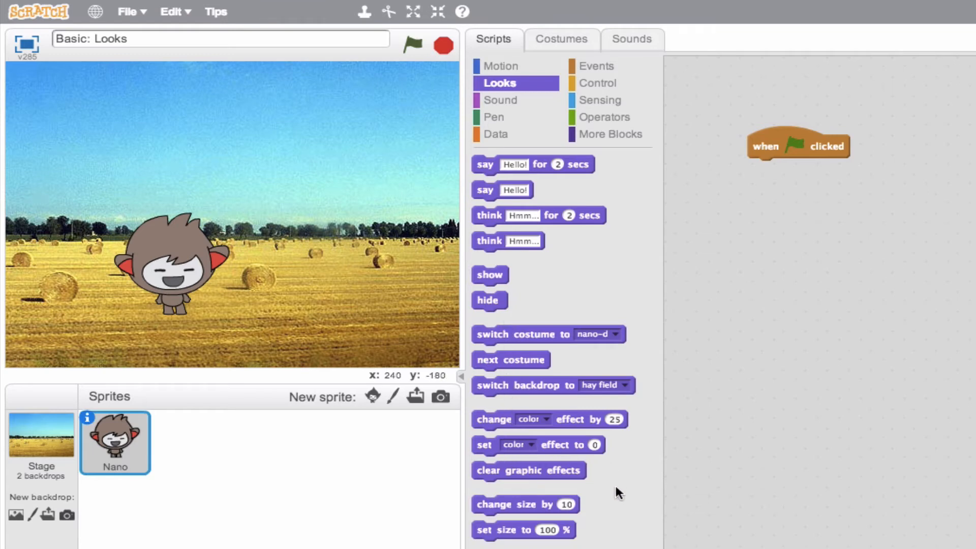
{"action": "mouse_move", "coordinate": [506, 520]}
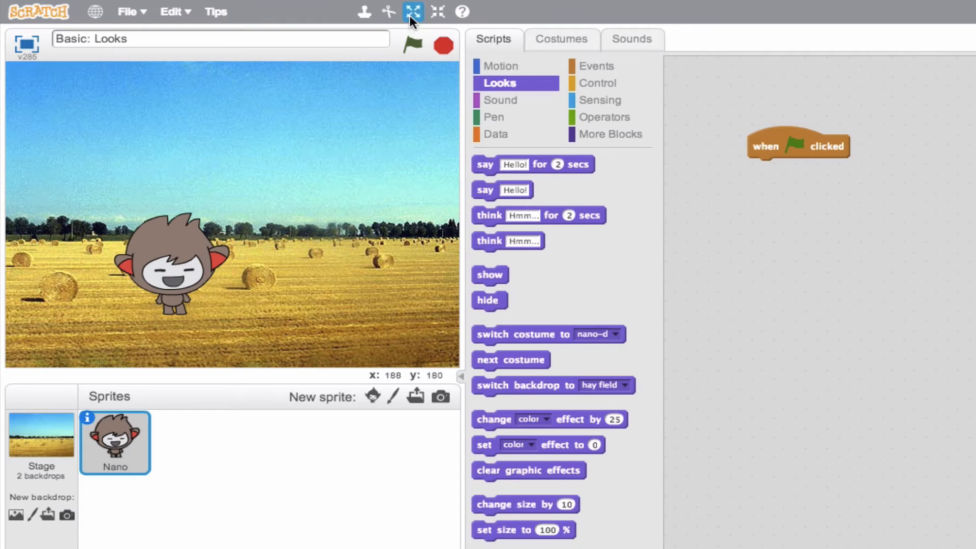
{"action": "mouse_move", "coordinate": [230, 235]}
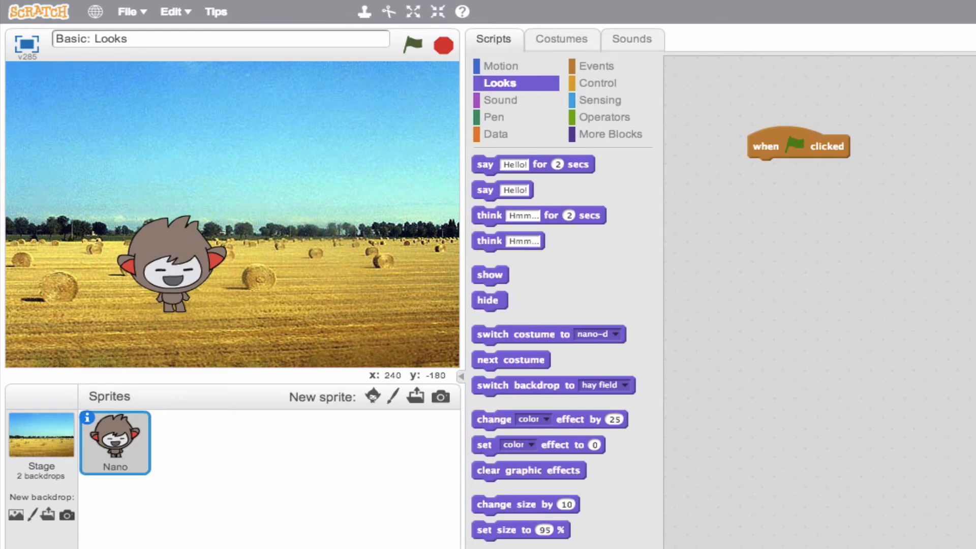
Step: Tick the 'size' reporter so Nano's size monitor (95) shows on the stage
{"action": "scroll", "scroll_direction": "down", "scroll_amount": 3}
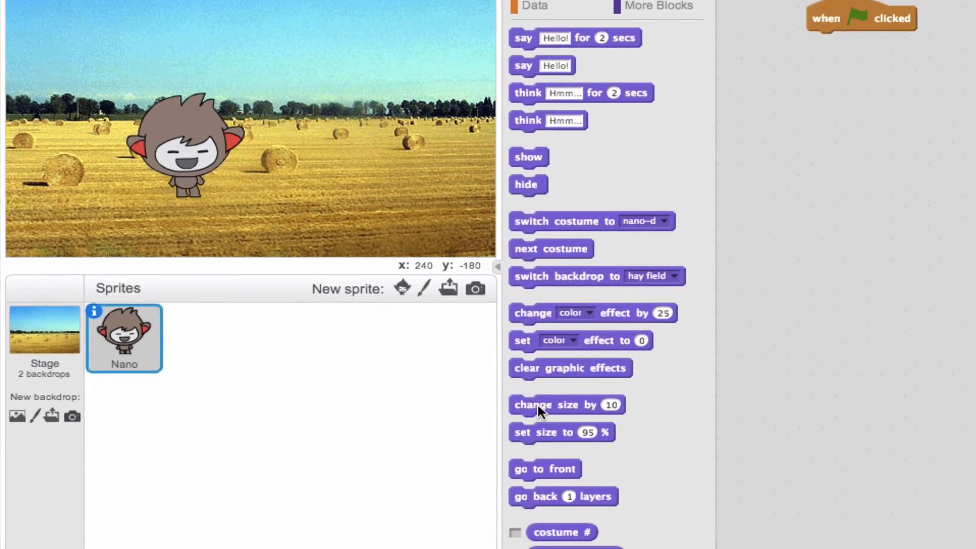
{"action": "scroll", "scroll_direction": "down", "scroll_amount": 3}
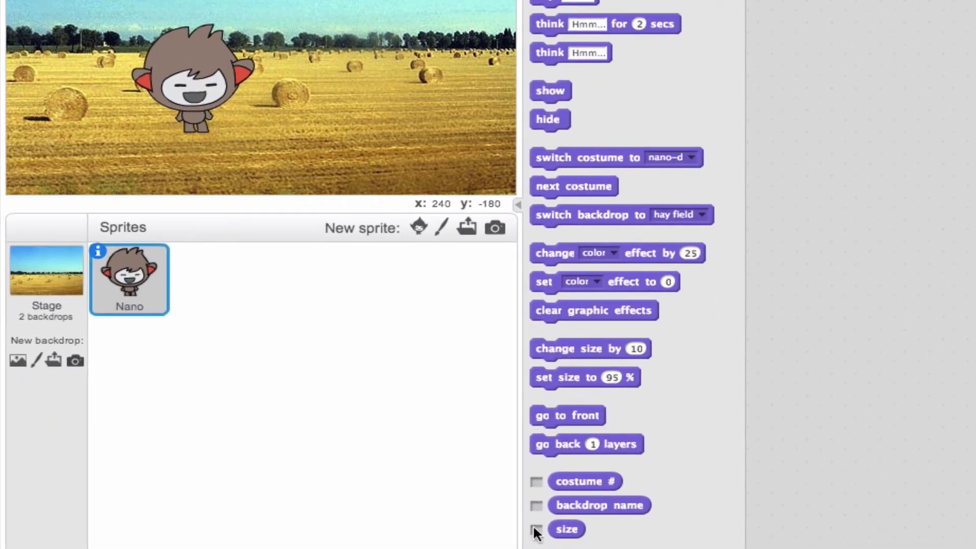
{"action": "left_click", "coordinate": [536, 531]}
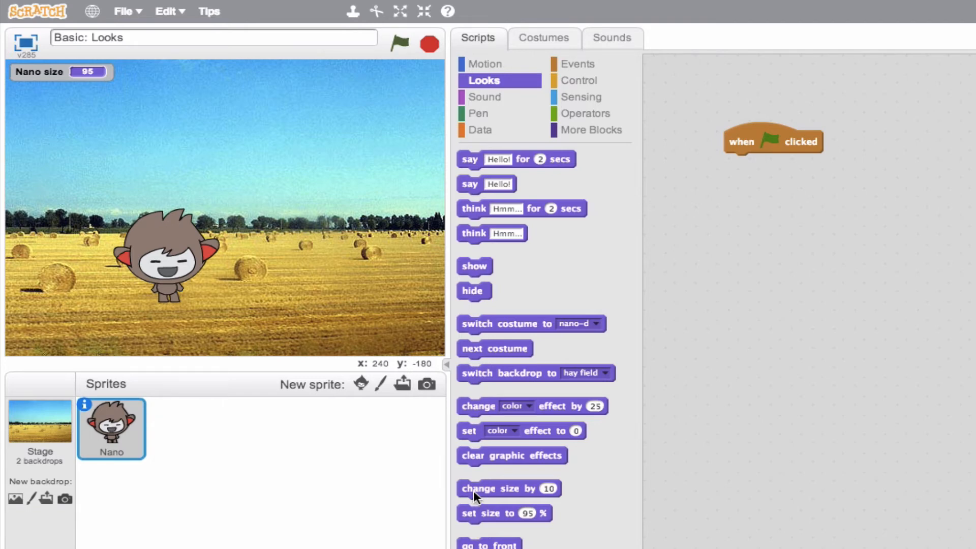
Step: Attach 'change size by' under the flag hat and run it twice, returning Nano to size 100
{"action": "left_click_drag", "start_coordinate": [472, 488], "coordinate": [765, 234]}
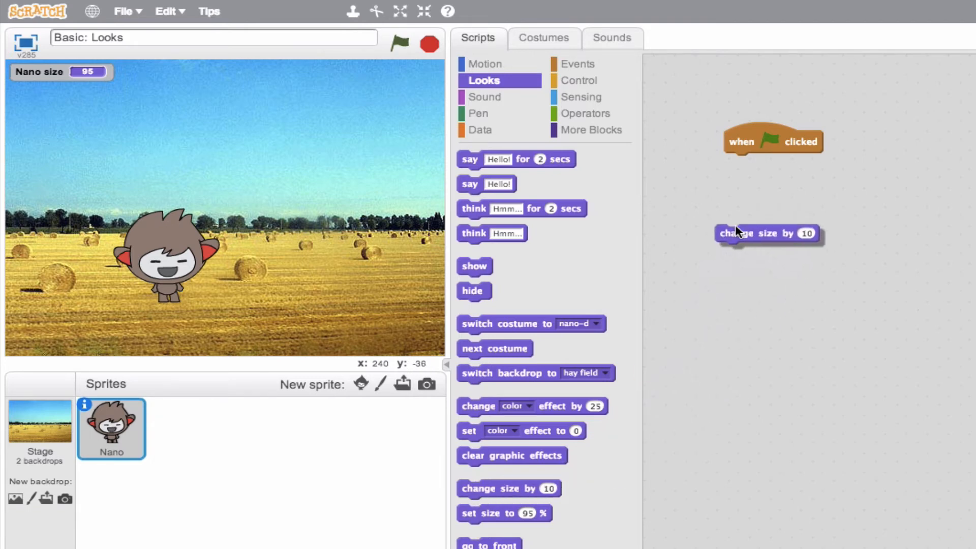
{"action": "left_click_drag", "start_coordinate": [747, 233], "coordinate": [774, 162]}
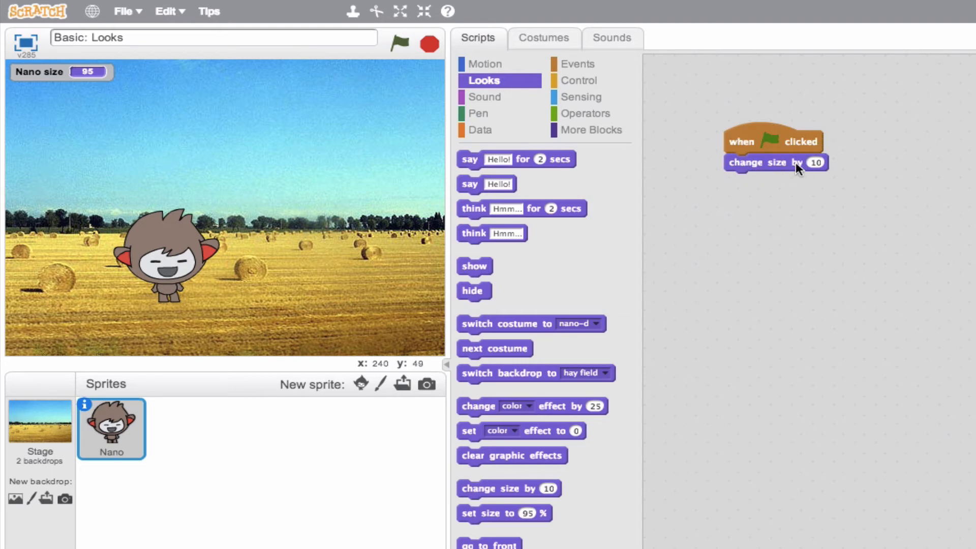
{"action": "left_click", "coordinate": [400, 46]}
{"action": "type", "text": "-5"}
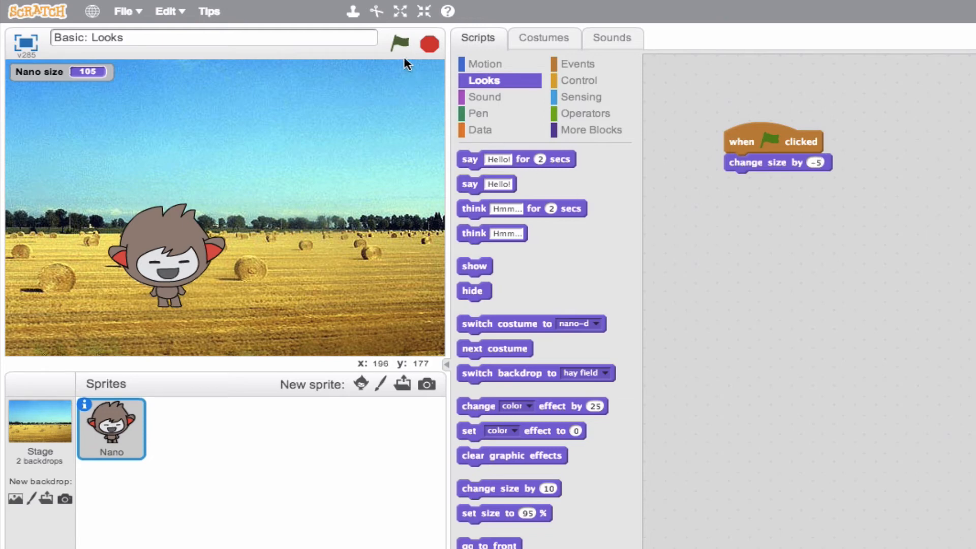
{"action": "left_click", "coordinate": [399, 43]}
{"action": "type", "text": "100"}
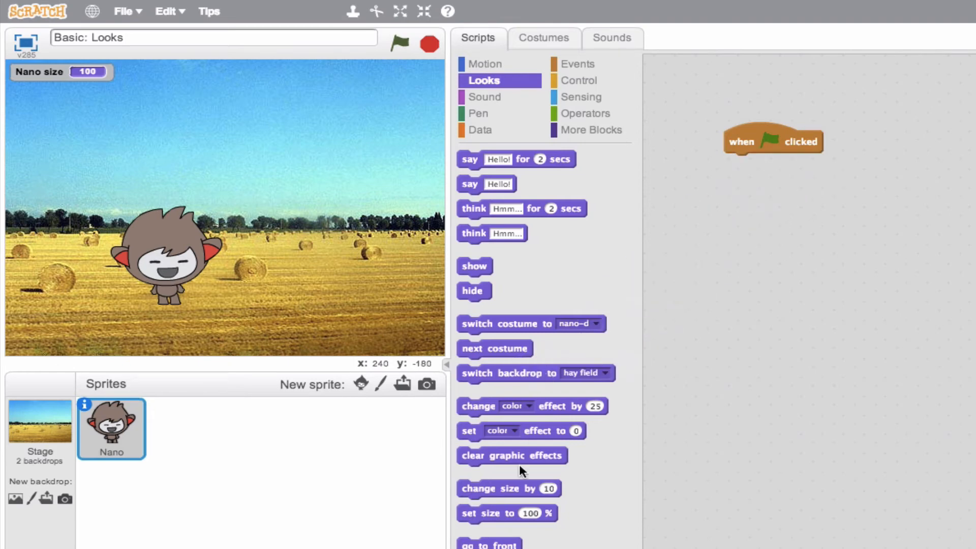
Step: Attach 'set size to 50%' under the flag hat and run it so Nano halves in size
{"action": "left_click_drag", "start_coordinate": [506, 512], "coordinate": [720, 289]}
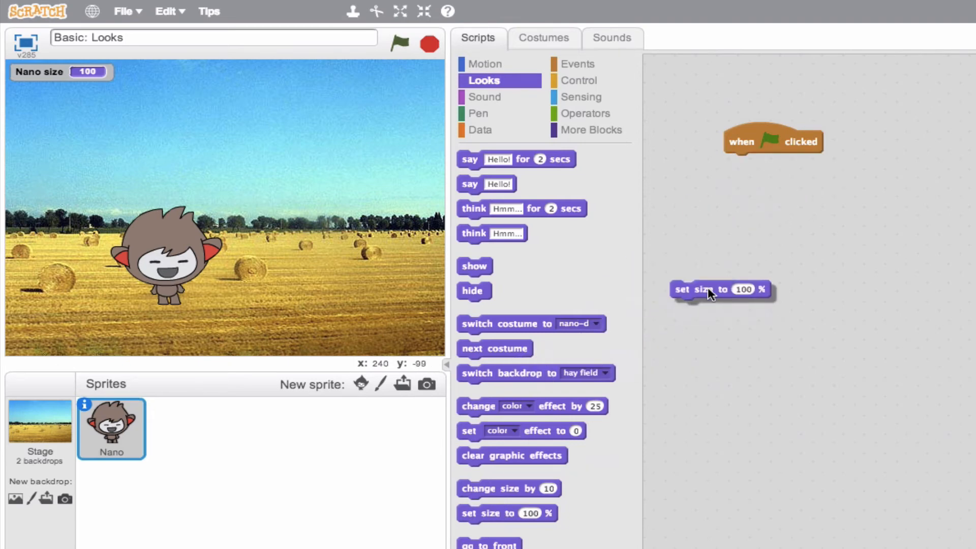
{"action": "left_click_drag", "start_coordinate": [680, 289], "coordinate": [738, 161]}
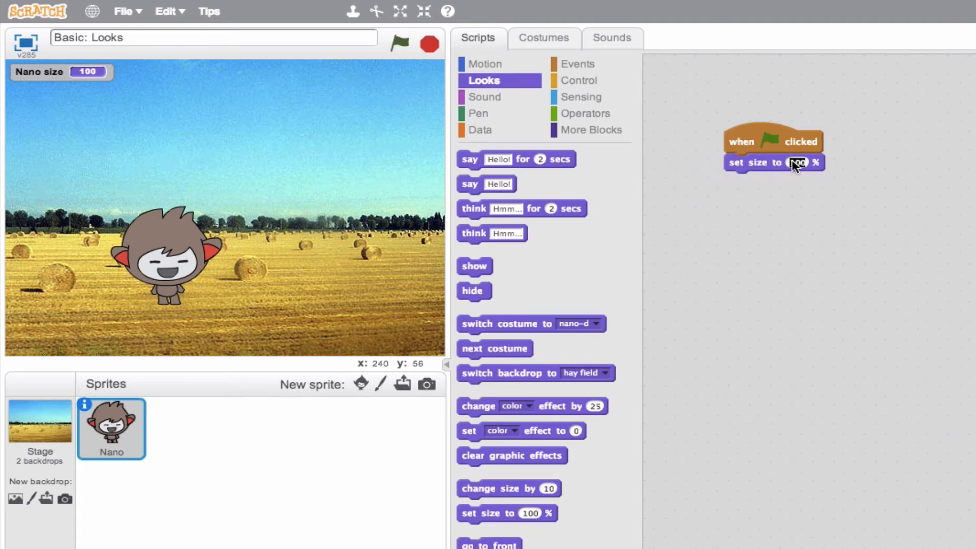
{"action": "type", "text": "50"}
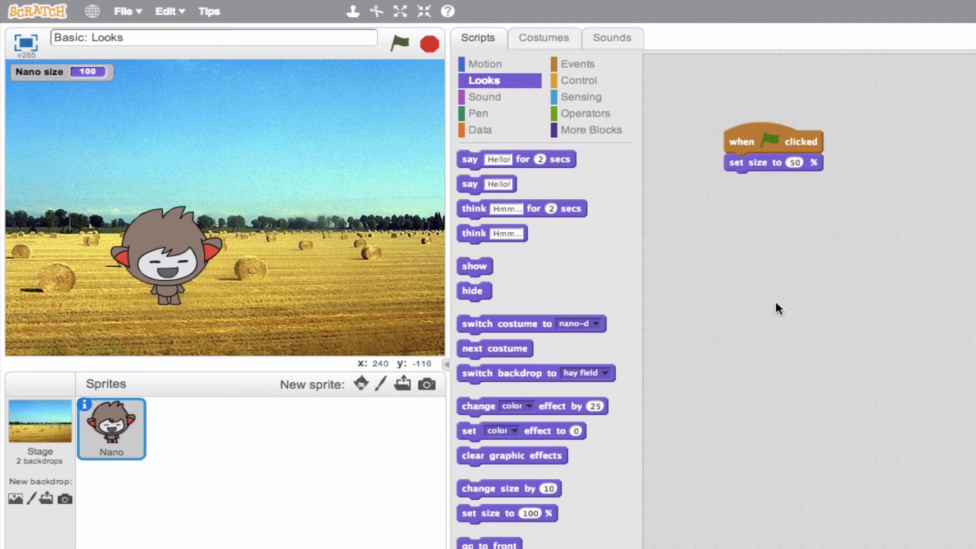
{"action": "mouse_move", "coordinate": [385, 67]}
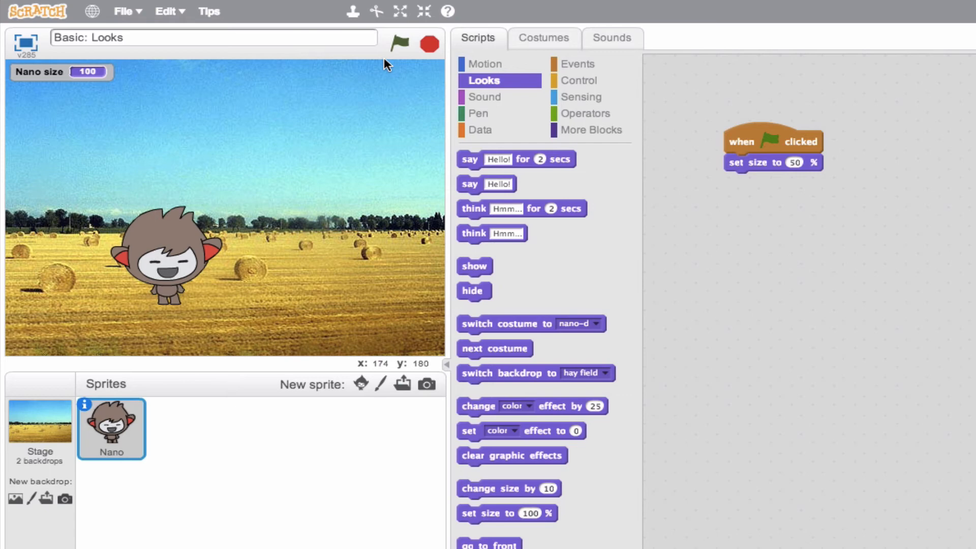
{"action": "left_click", "coordinate": [401, 42]}
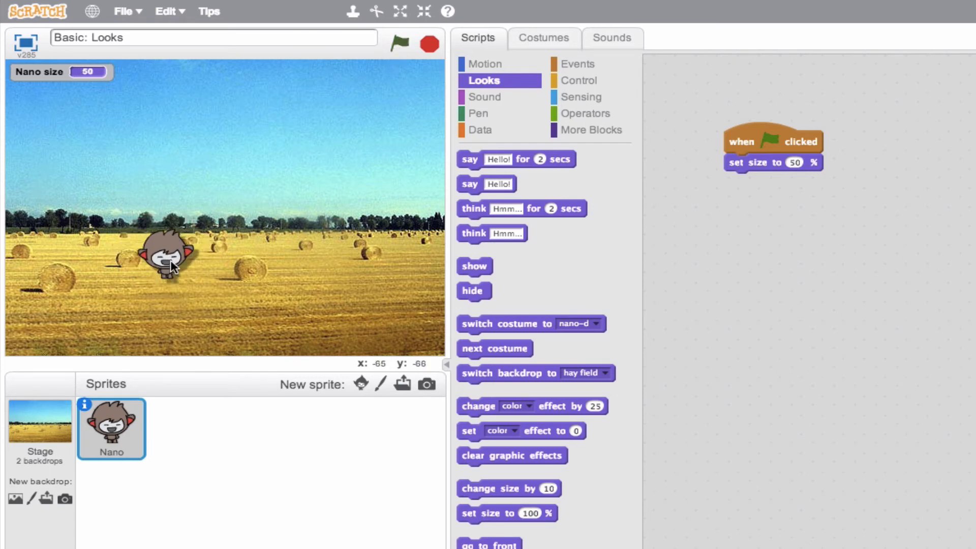
Step: Move the smaller Nano toward the field's centre and detach the size block
{"action": "left_click_drag", "start_coordinate": [173, 261], "coordinate": [213, 261]}
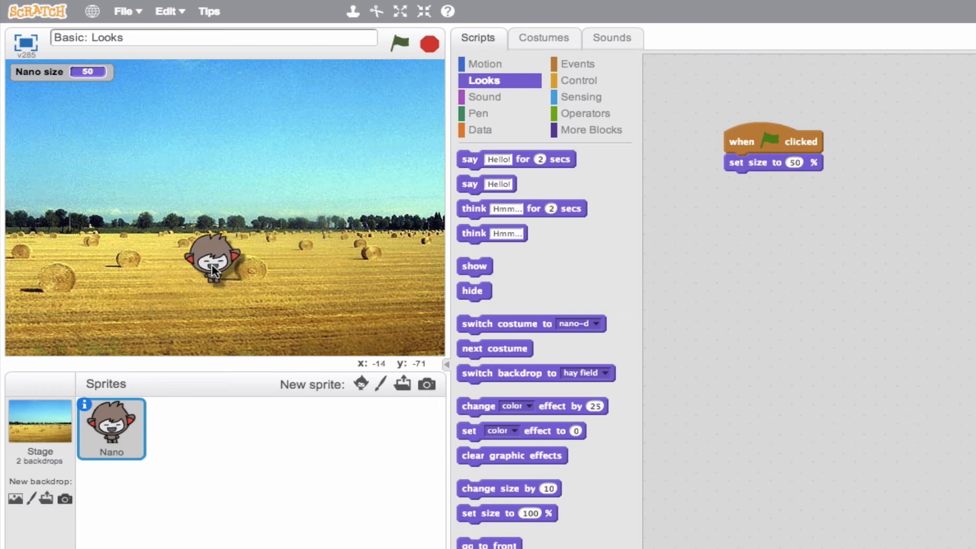
{"action": "left_click_drag", "start_coordinate": [771, 163], "coordinate": [598, 271]}
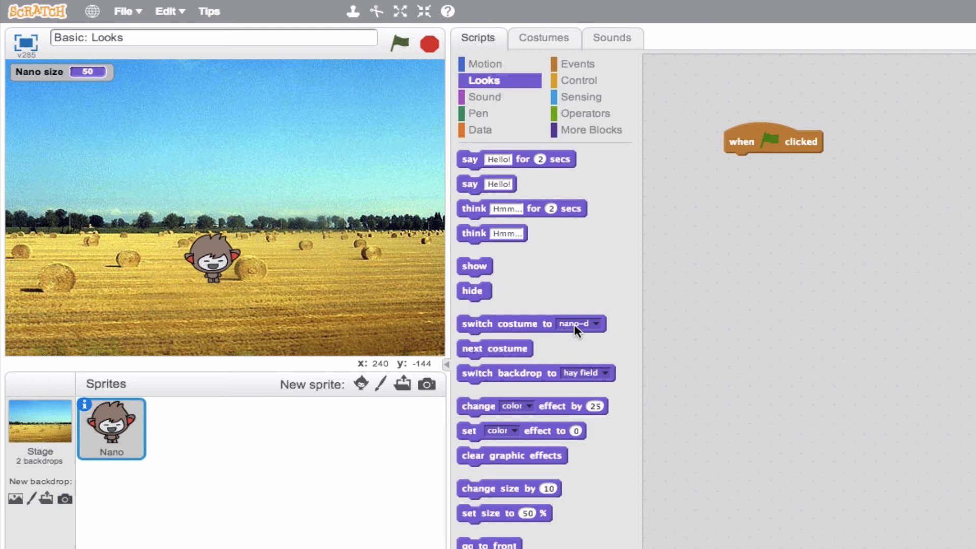
{"action": "mouse_move", "coordinate": [510, 335]}
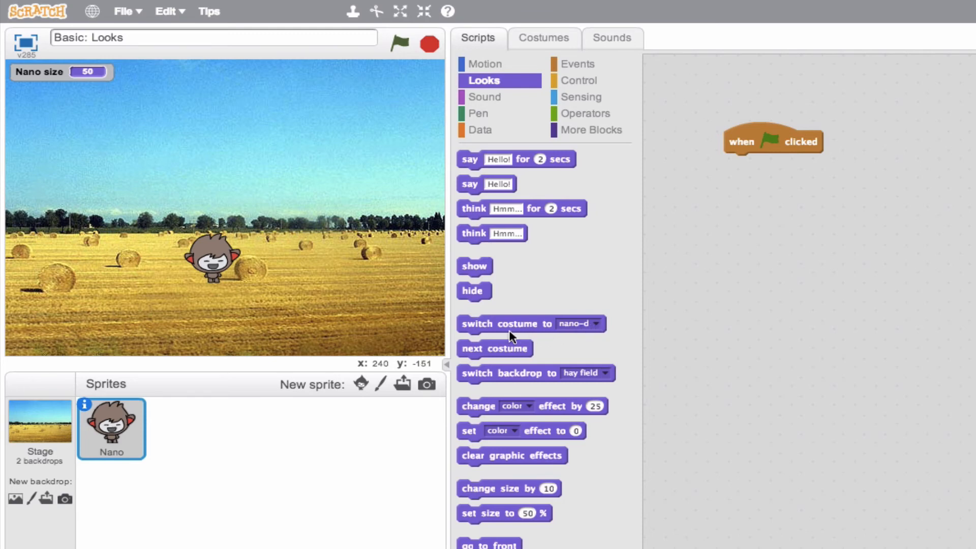
{"action": "mouse_move", "coordinate": [574, 328]}
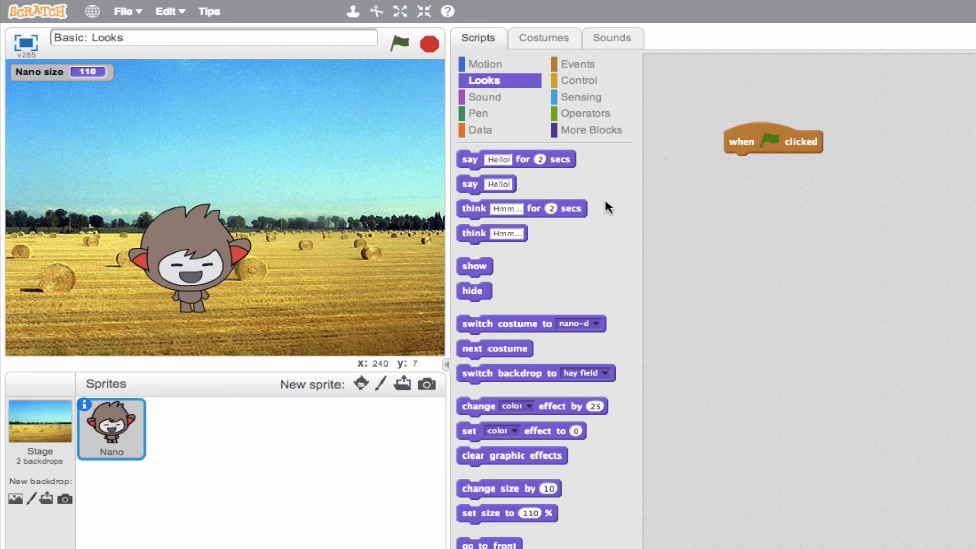
Step: Show the 'switch costume to' dropdown listing nano-a through nano-d
{"action": "left_click", "coordinate": [595, 323]}
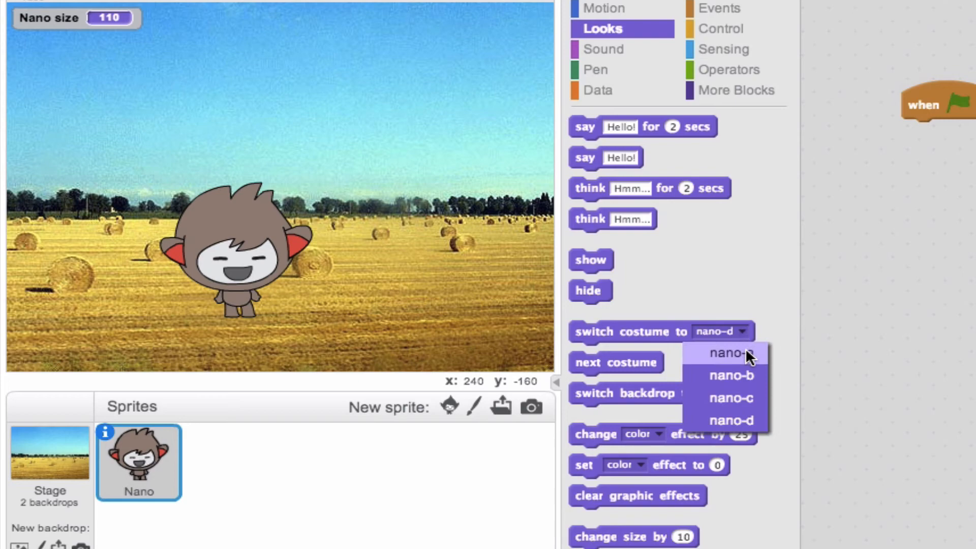
{"action": "mouse_move", "coordinate": [807, 409]}
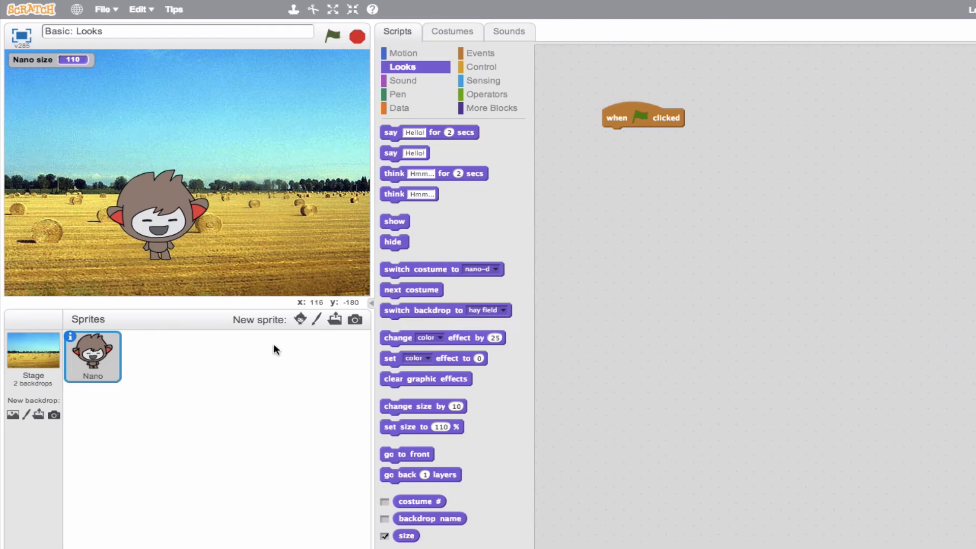
{"action": "left_click", "coordinate": [307, 319]}
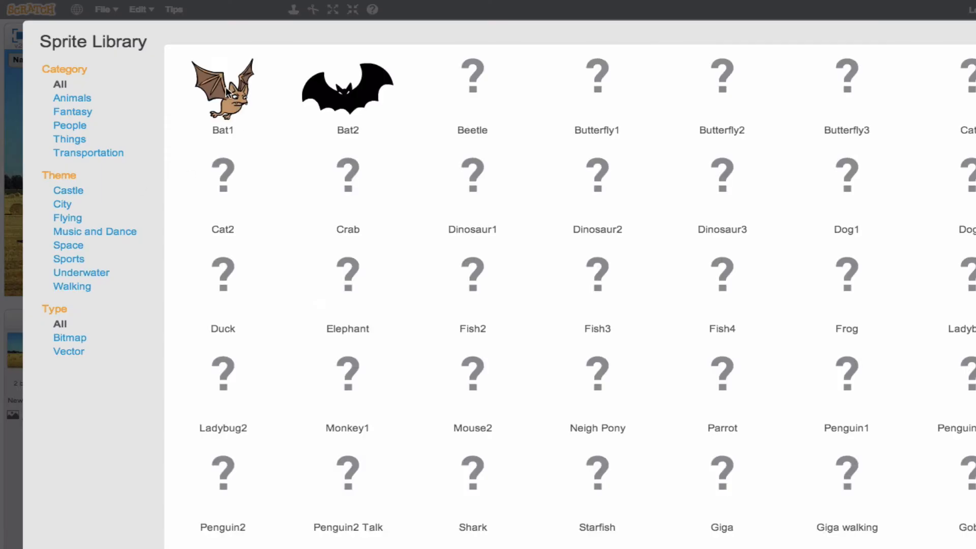
{"action": "left_click", "coordinate": [224, 93]}
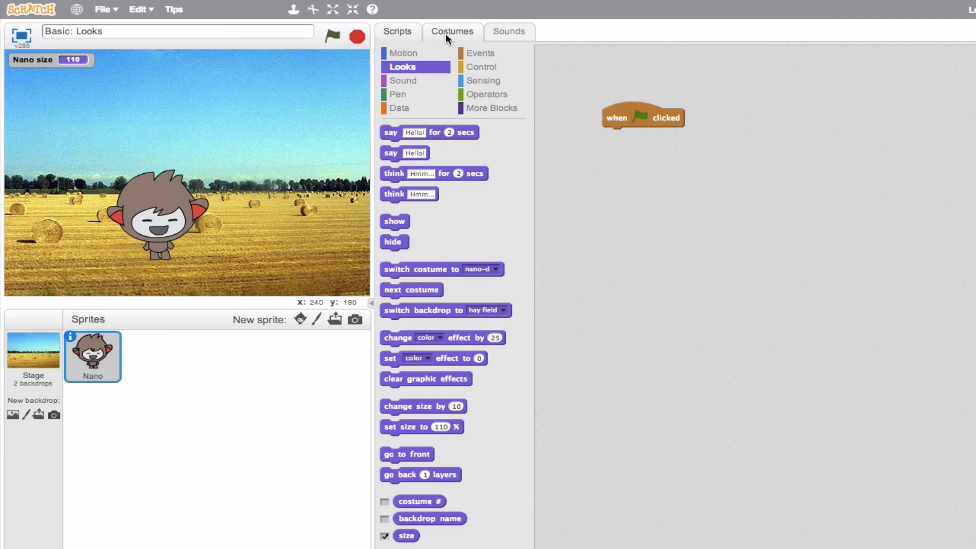
Step: View costumes nano-a, nano-c and nano-d, leaving Nano on nano-d, and return to Scripts
{"action": "left_click", "coordinate": [452, 30]}
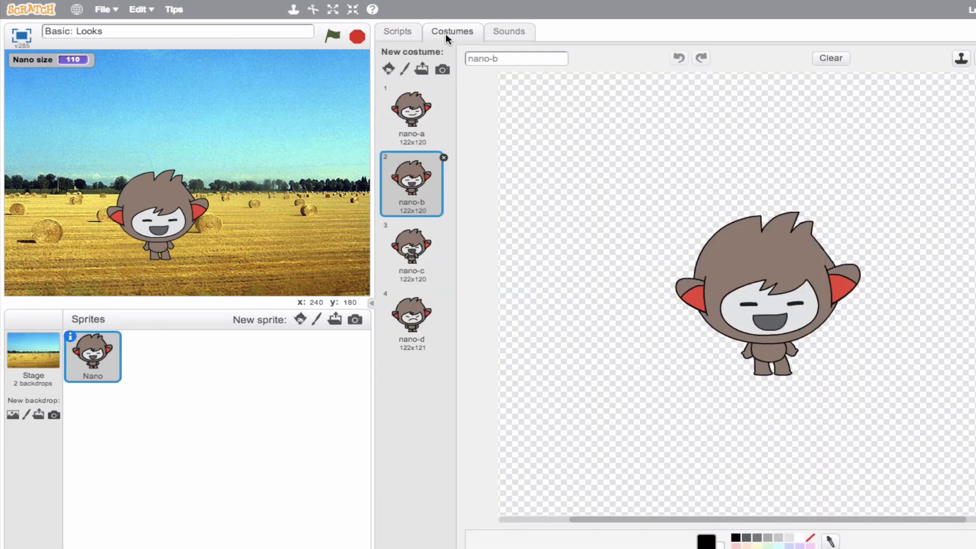
{"action": "left_click", "coordinate": [411, 109]}
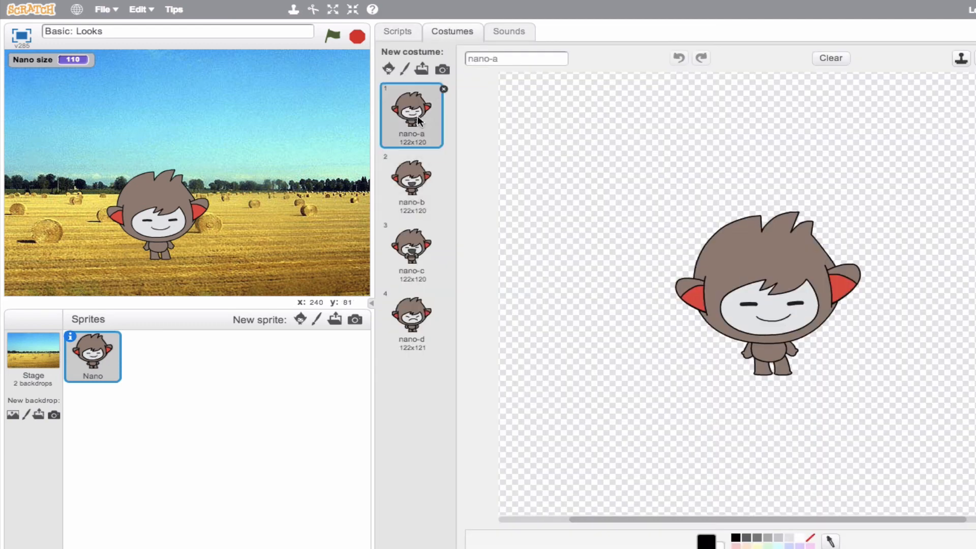
{"action": "left_click", "coordinate": [410, 249]}
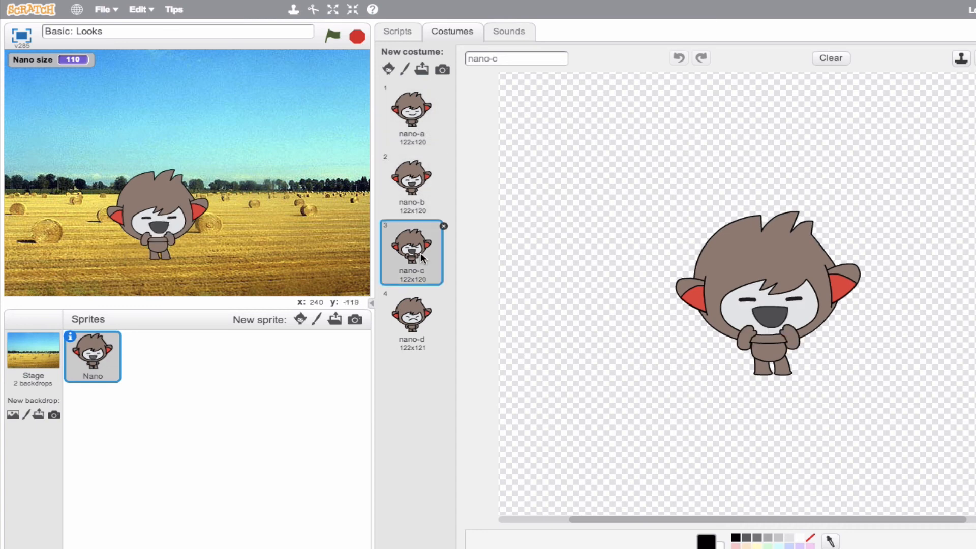
{"action": "left_click", "coordinate": [410, 317]}
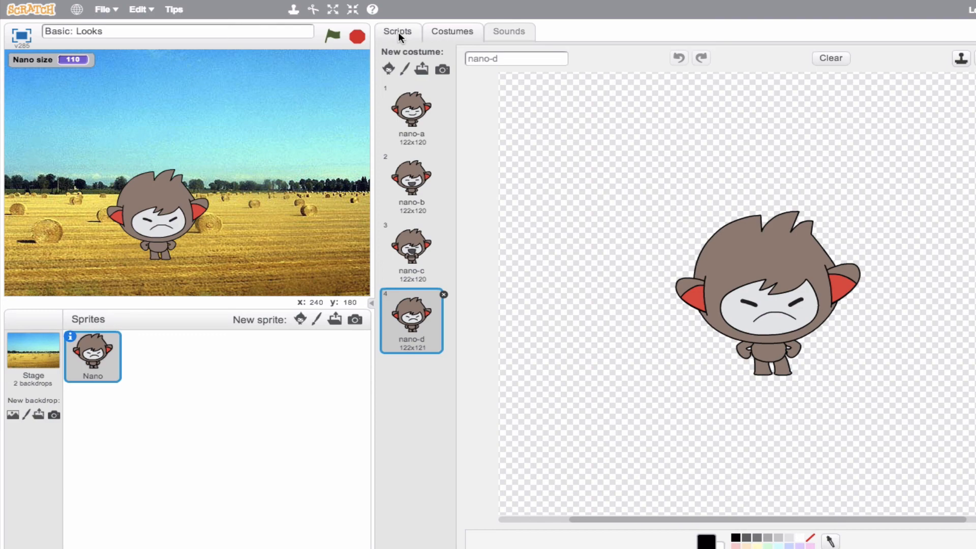
{"action": "left_click", "coordinate": [396, 32]}
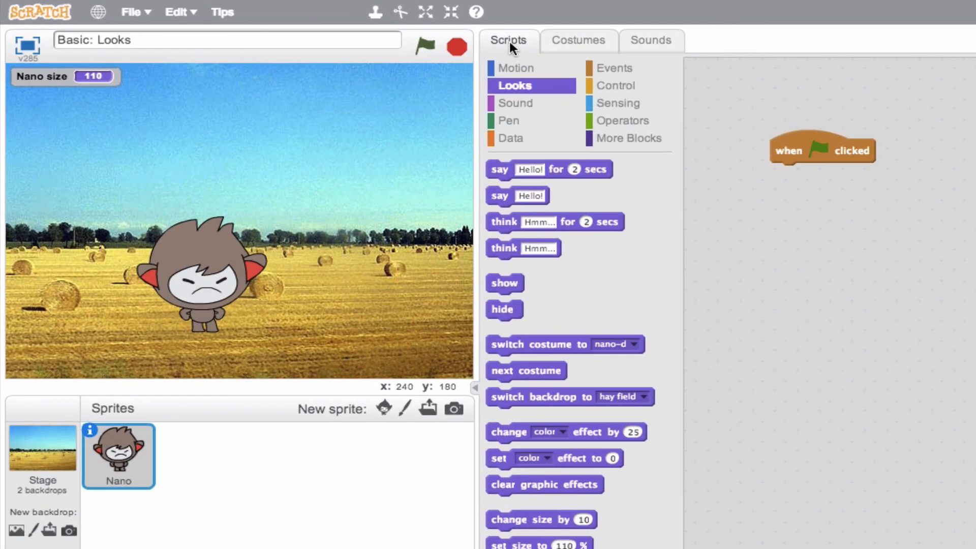
Step: Attach 'switch costume to' under the flag hat and choose nano-b
{"action": "left_click_drag", "start_coordinate": [539, 344], "coordinate": [628, 324]}
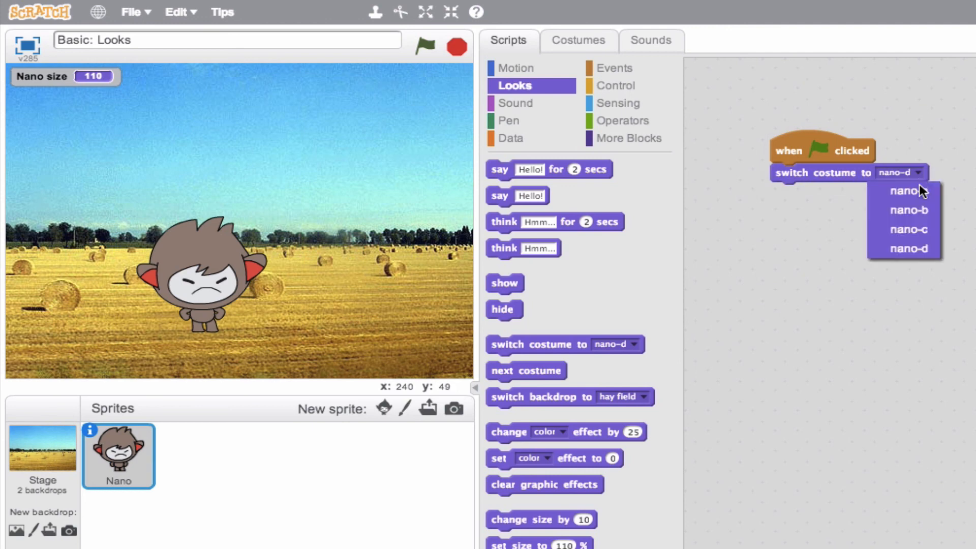
{"action": "left_click", "coordinate": [907, 209]}
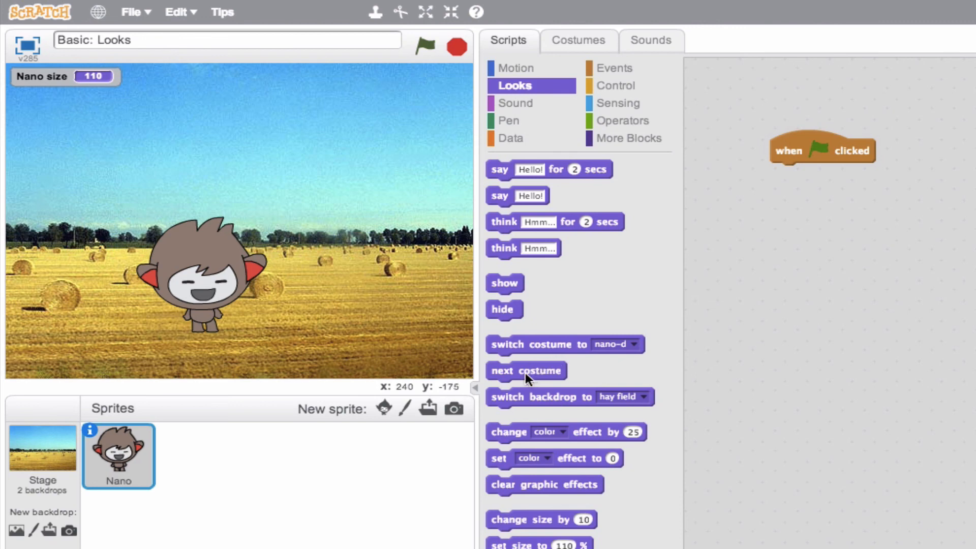
Step: Attach 'next costume' under the flag hat and run it twice to cycle Nano's costumes
{"action": "left_click_drag", "start_coordinate": [525, 370], "coordinate": [809, 173]}
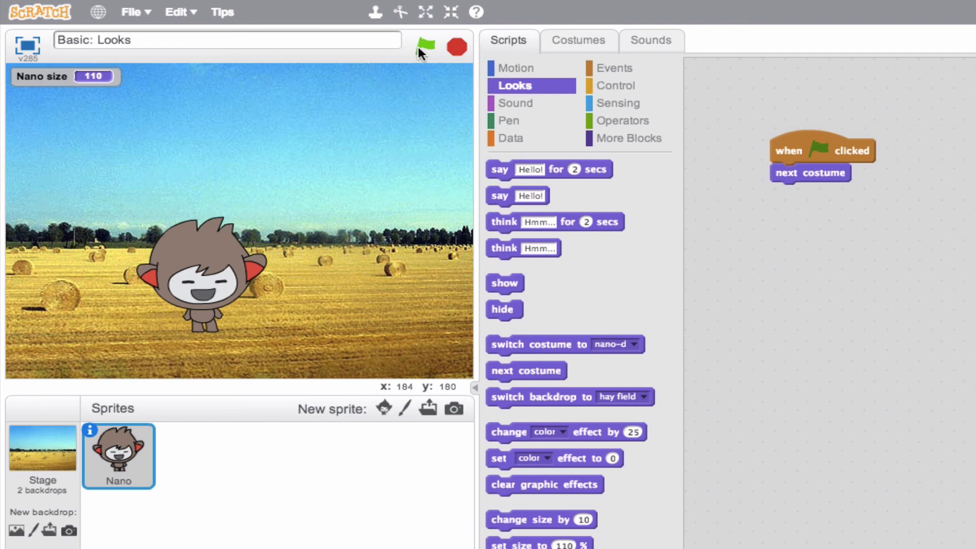
{"action": "left_click", "coordinate": [425, 47]}
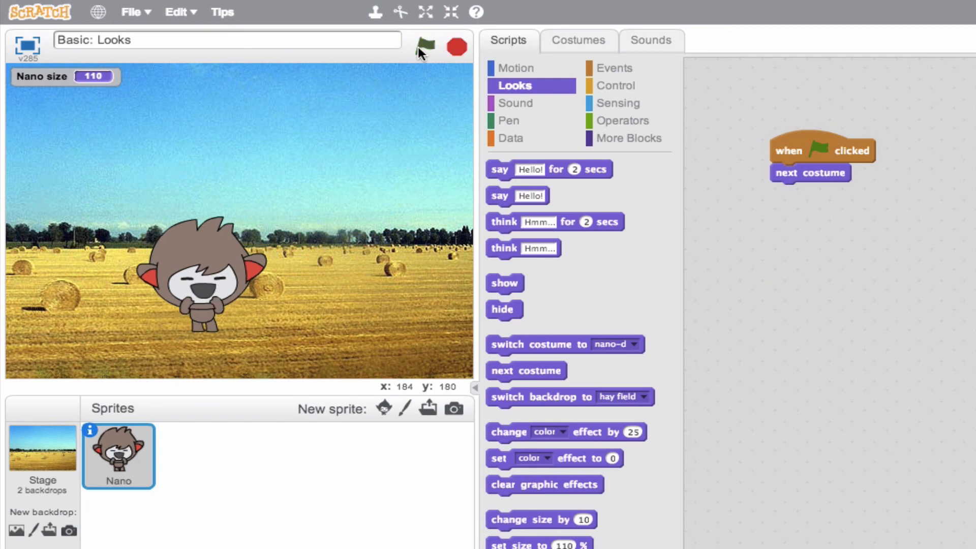
{"action": "left_click", "coordinate": [427, 47]}
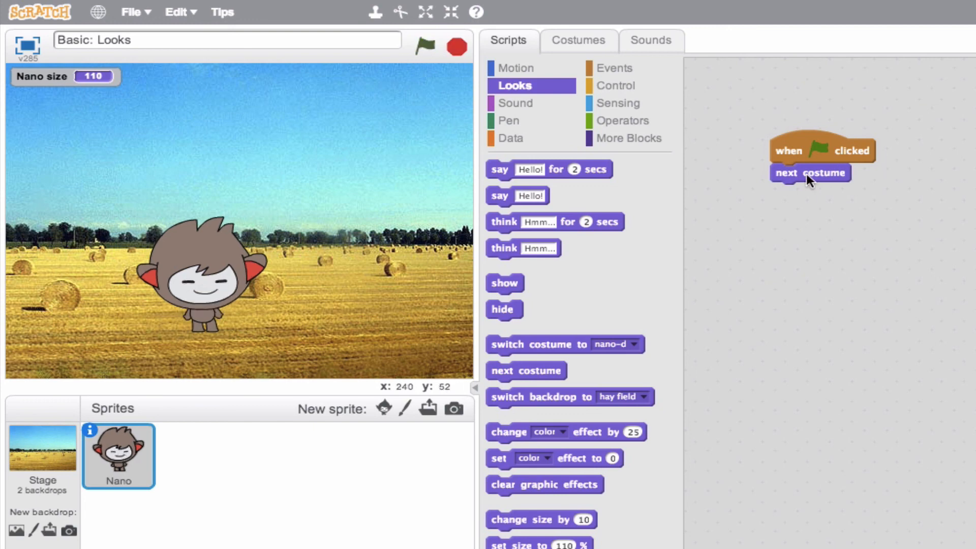